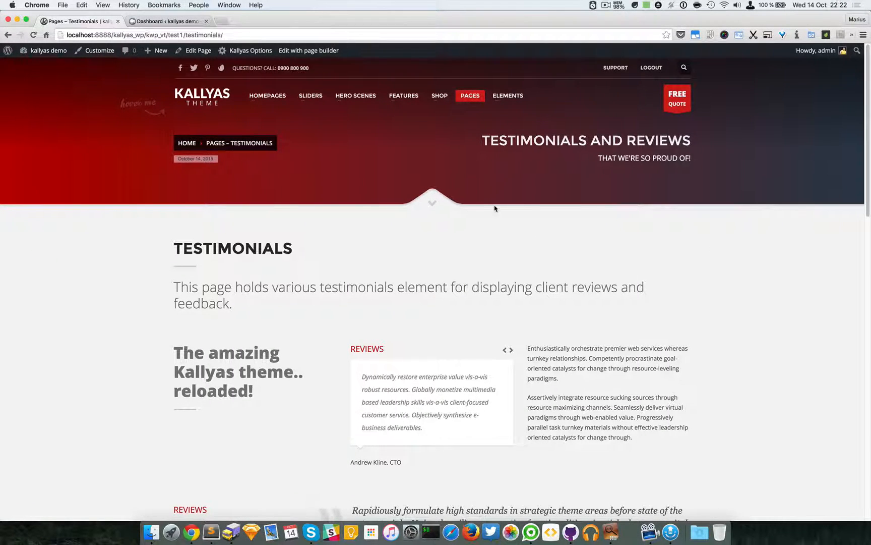
mouse_move(470, 96)
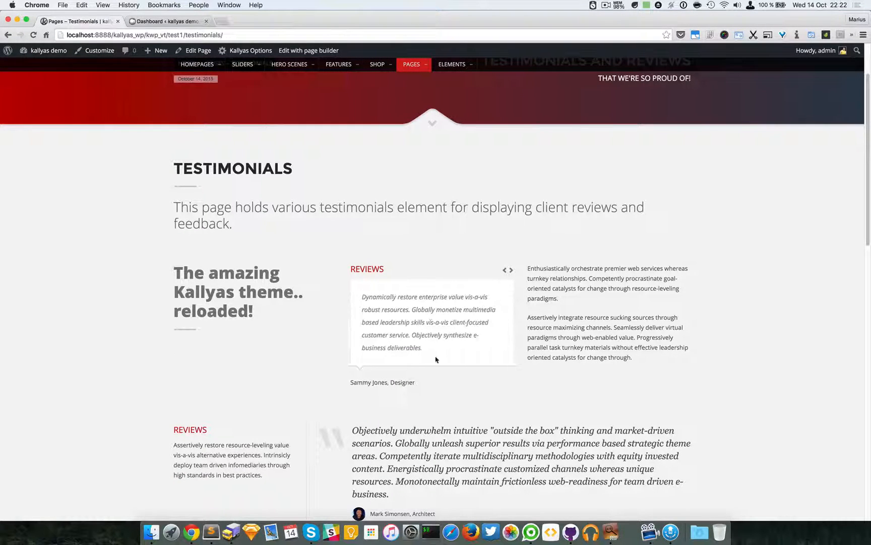
mouse_move(448, 310)
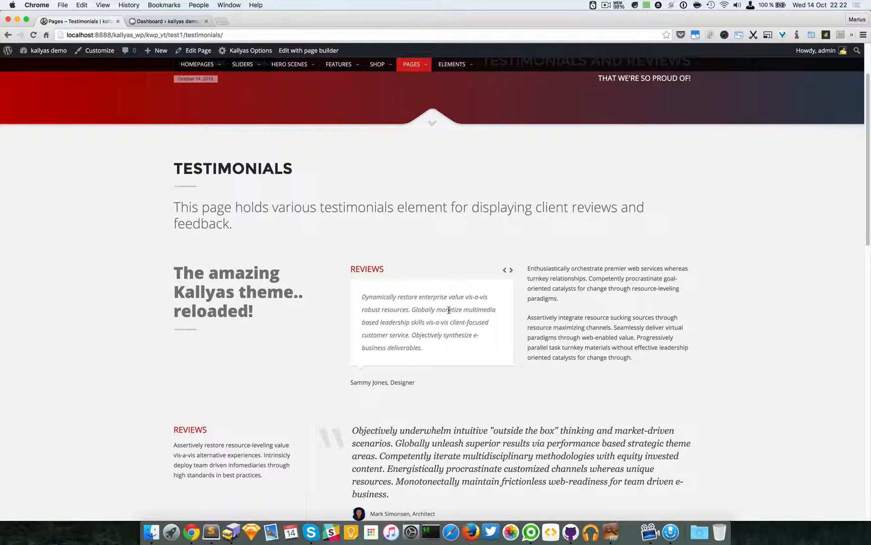
- Enter page-builder edit mode and show the Reviews slider's options with transition speed 2500 selected
click(512, 270)
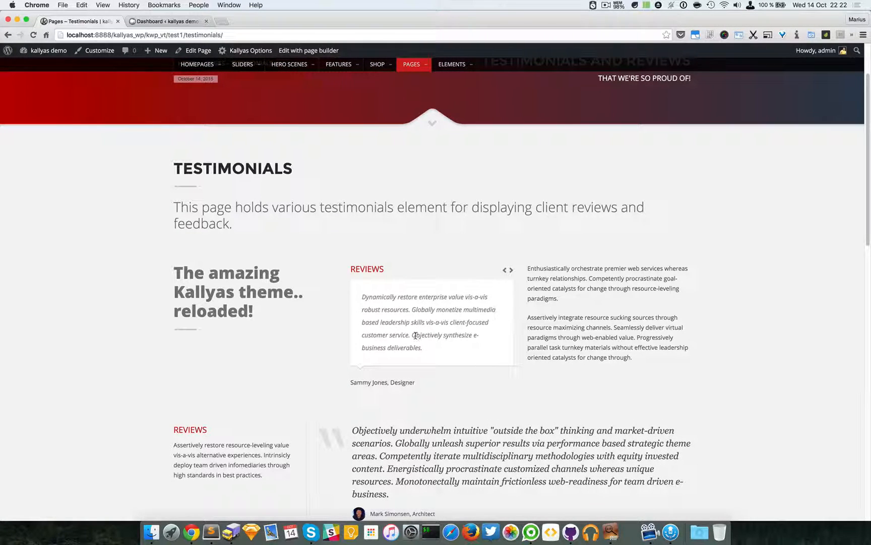
mouse_move(429, 331)
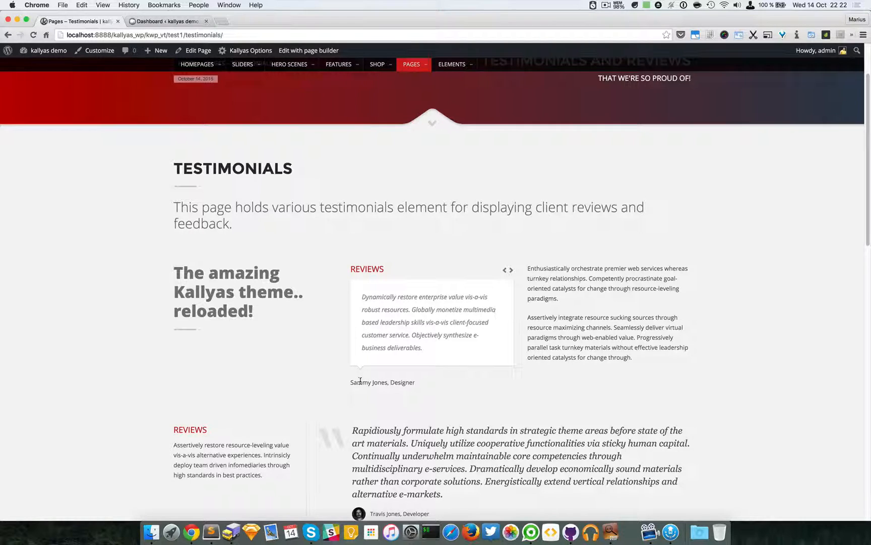
click(512, 270)
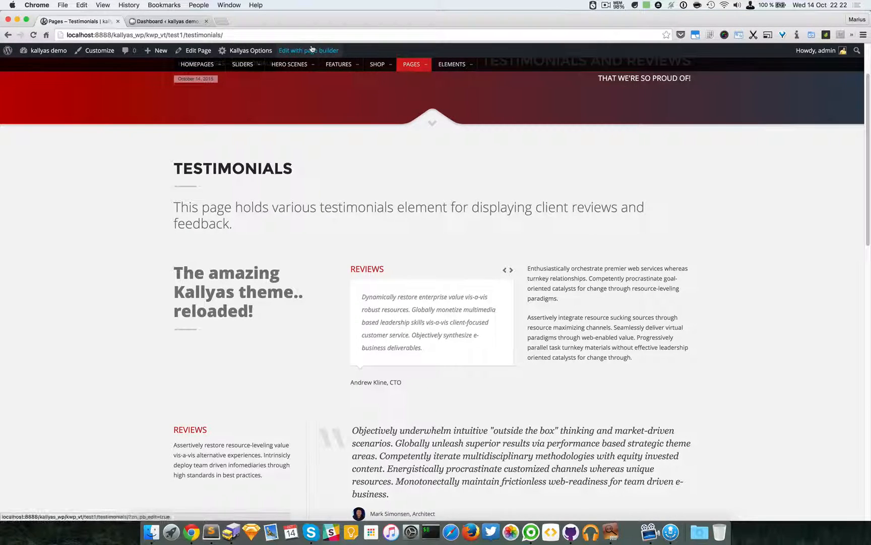
click(309, 51)
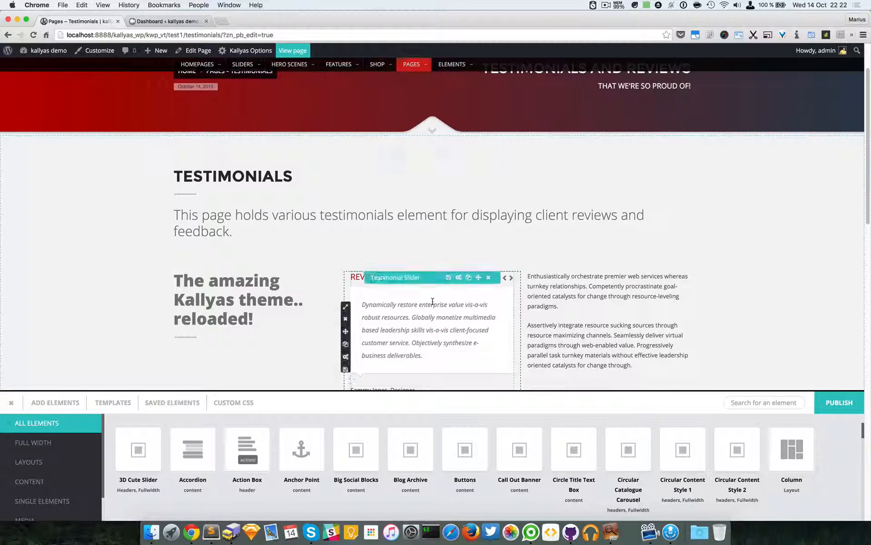
click(447, 277)
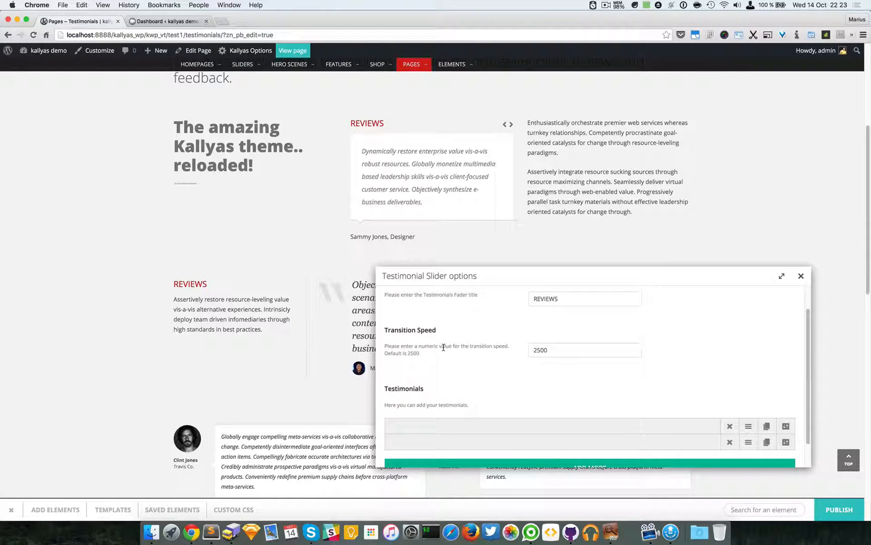
mouse_move(390, 351)
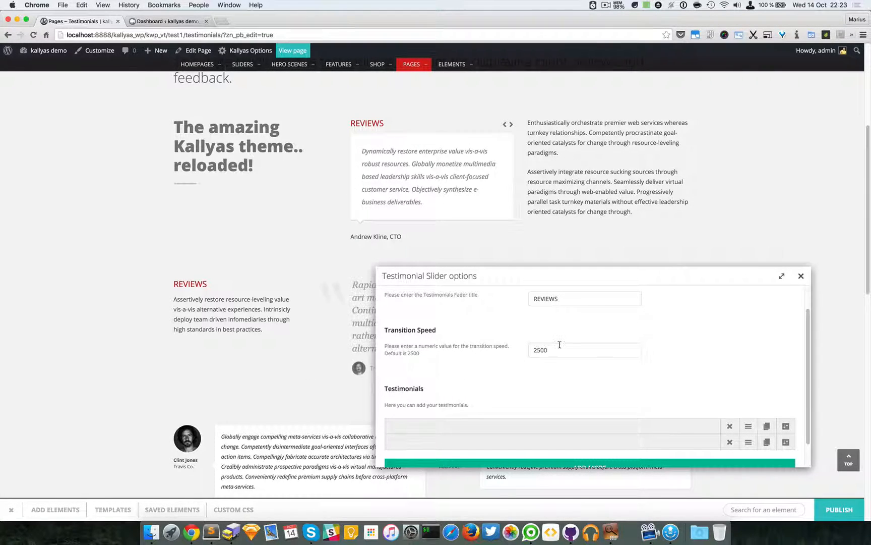
double_click(541, 349)
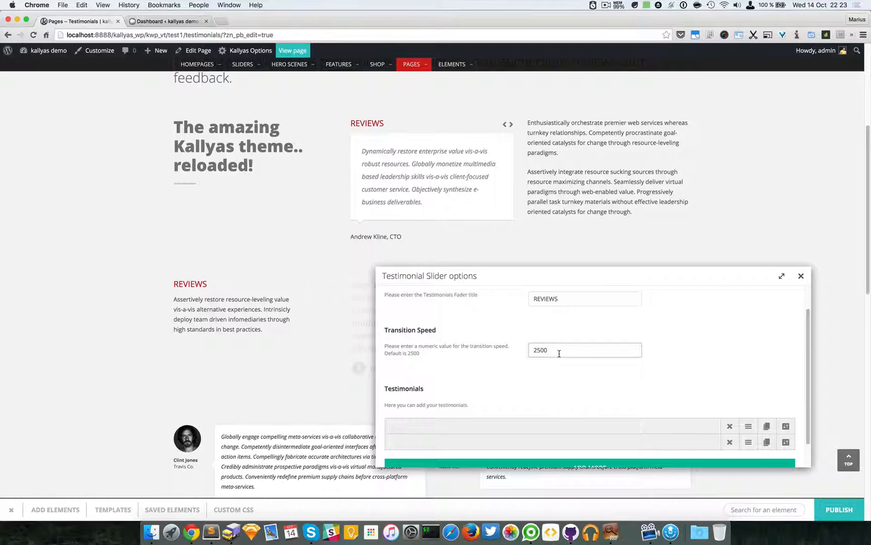
double_click(541, 350)
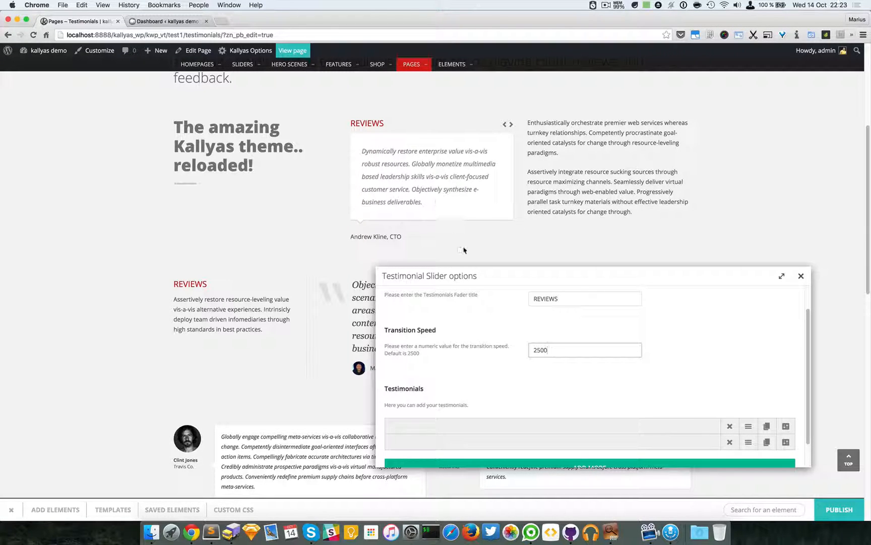
scroll(down, 3)
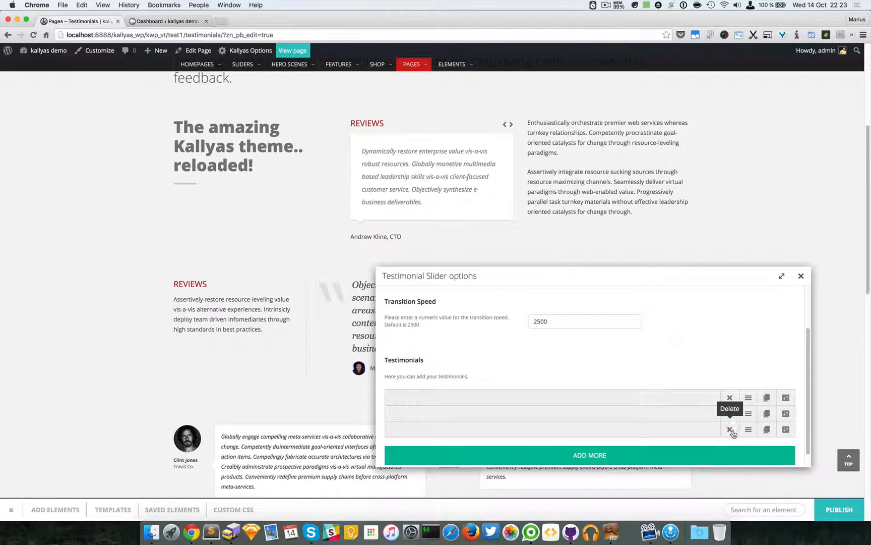
click(731, 430)
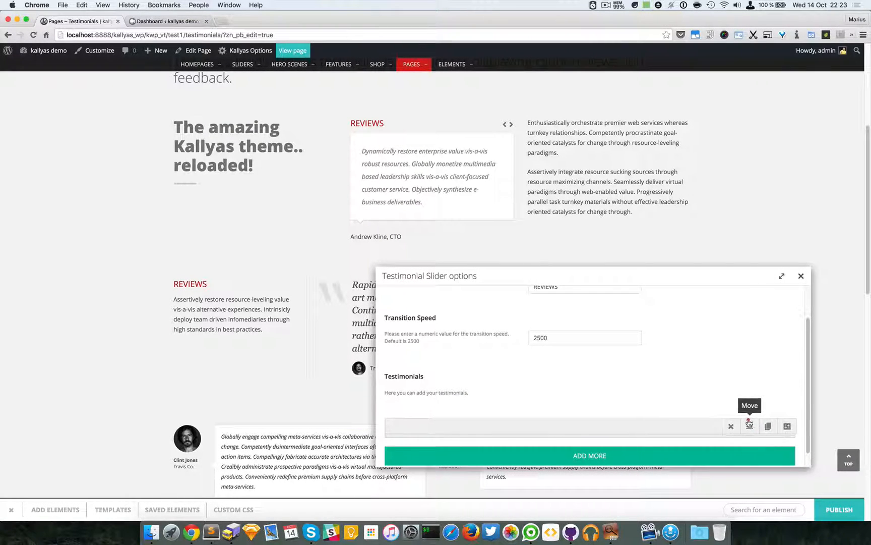
click(768, 417)
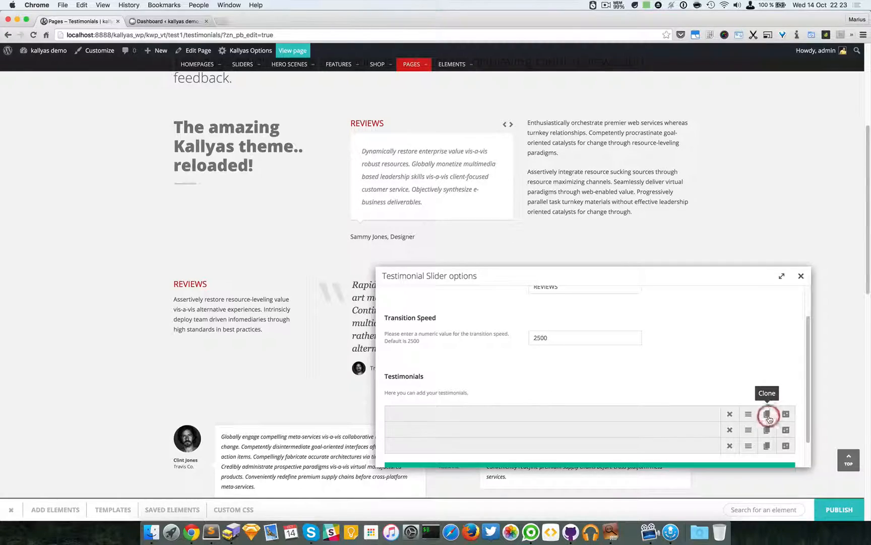
click(730, 414)
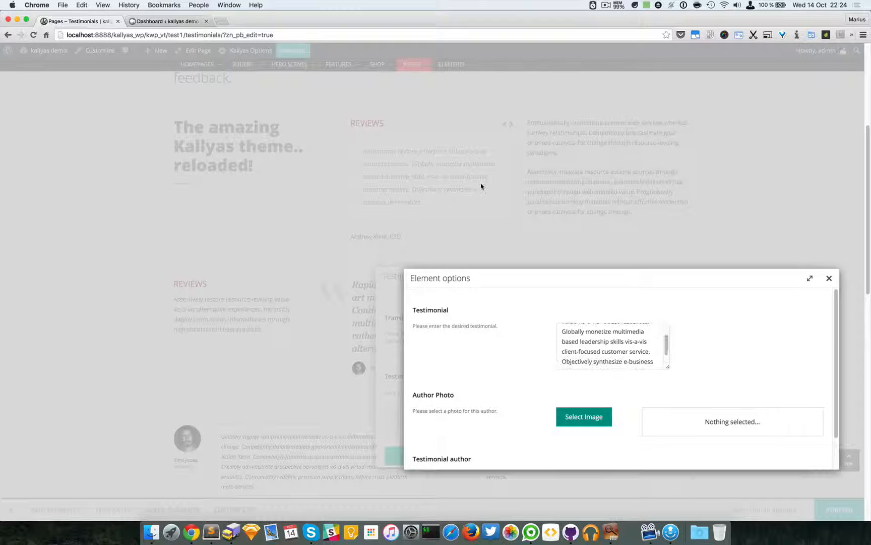
scroll(down, 3)
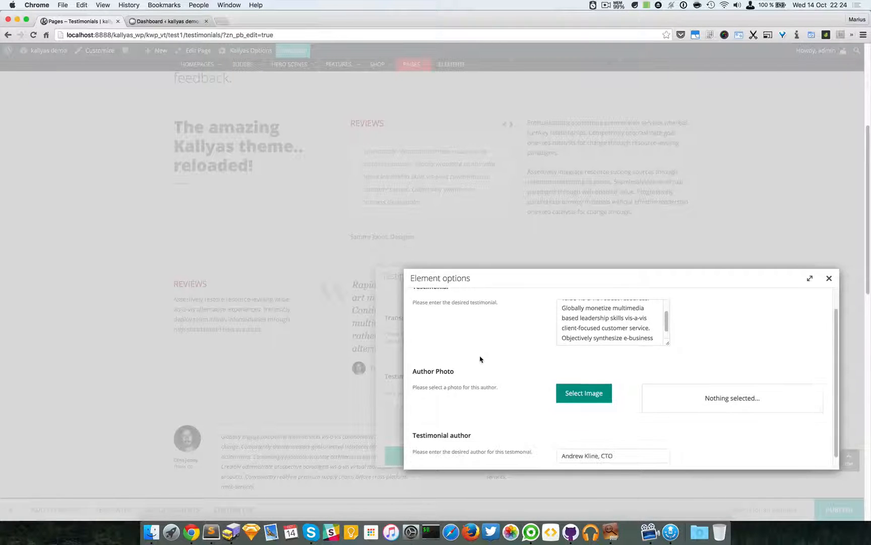
scroll(down, 3)
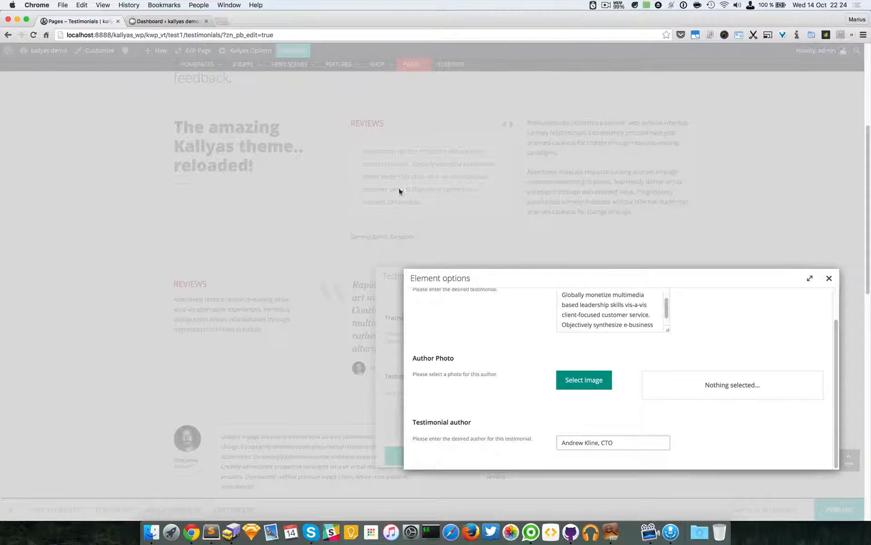
mouse_move(368, 237)
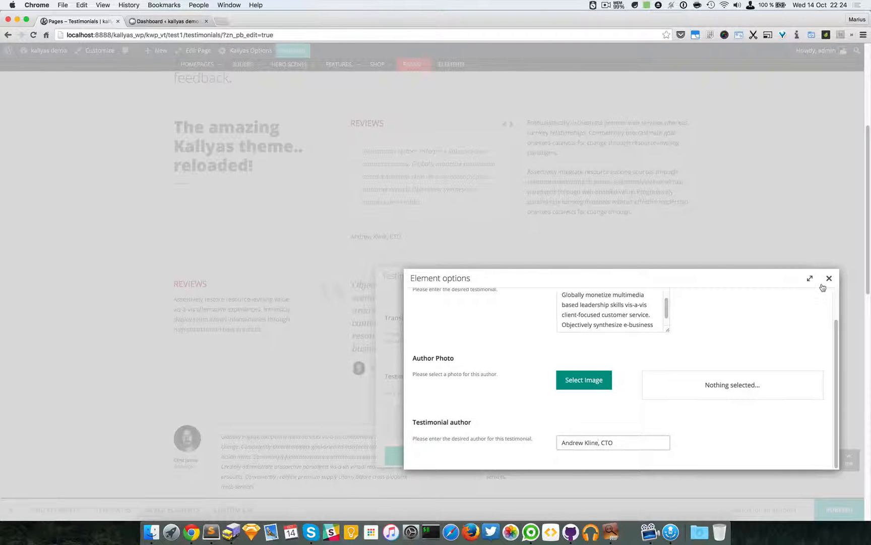
click(829, 278)
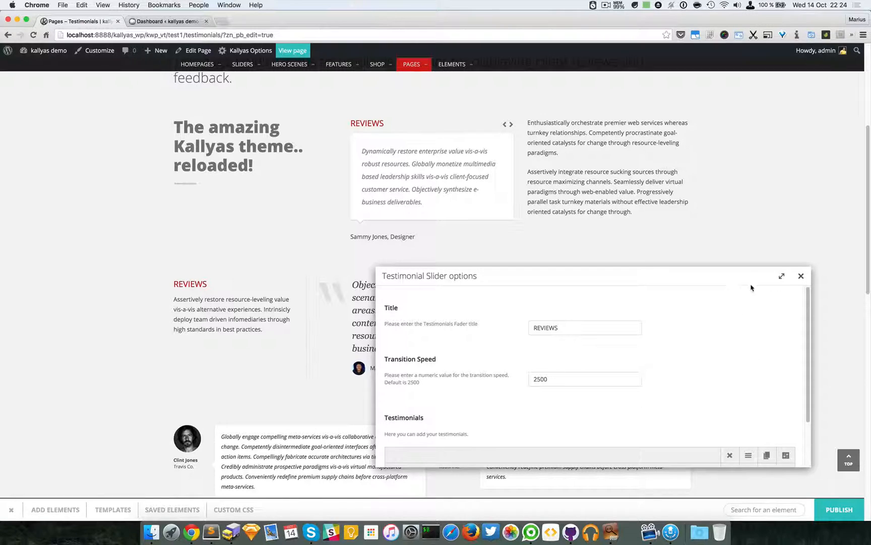
- Close the slider options and find Testimonial Slider in Add Elements by searching 'testimonial'
click(801, 276)
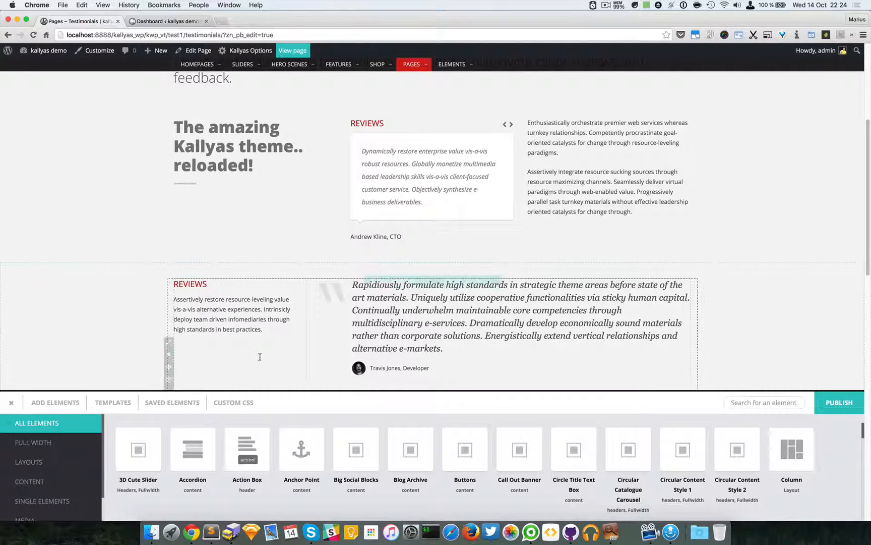
click(43, 407)
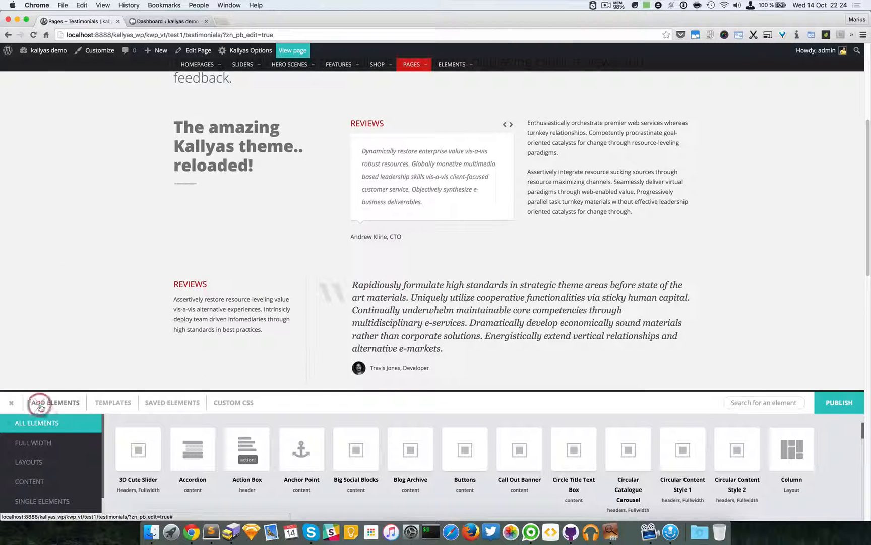
click(764, 403)
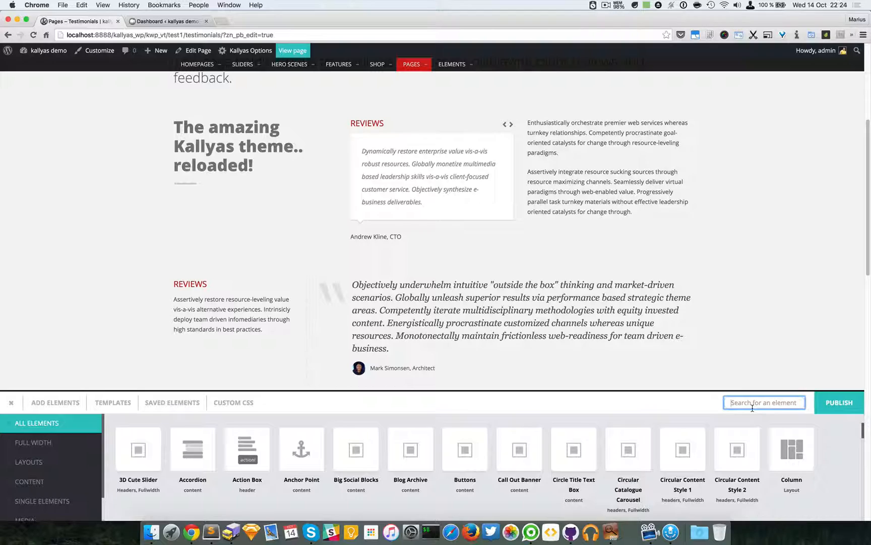
text(testimonial)
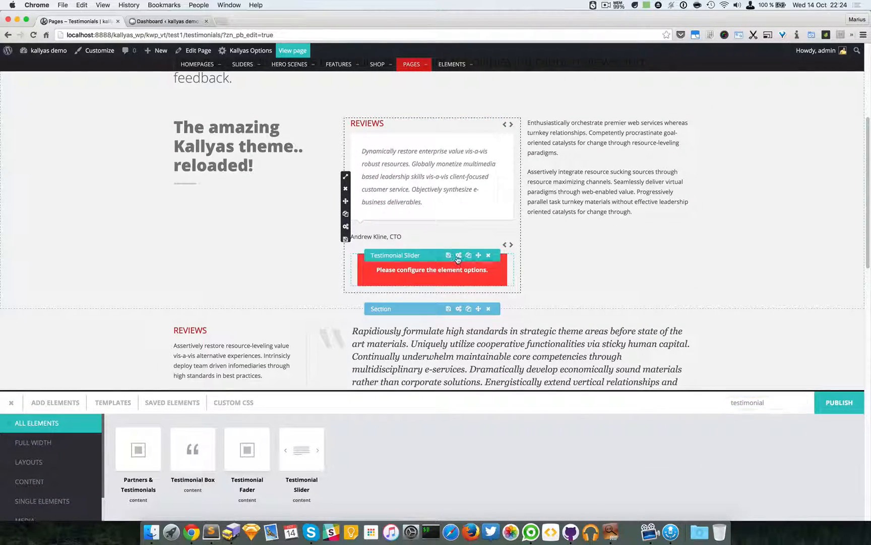
- Set the new slider's title 'ADD WHATEVER TITLE HERE', speed 5000 ms, and add more testimonial entries
click(448, 254)
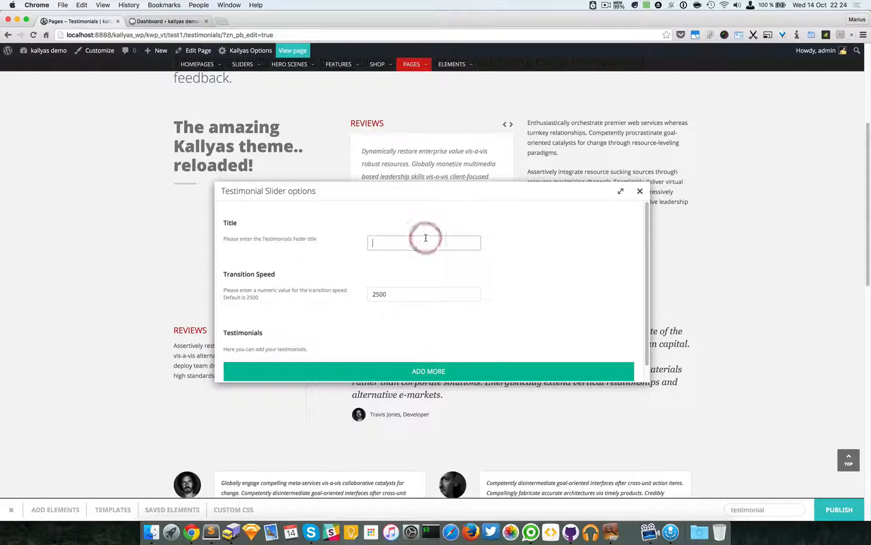
text(ADD WHATEVER TITLE HERE)
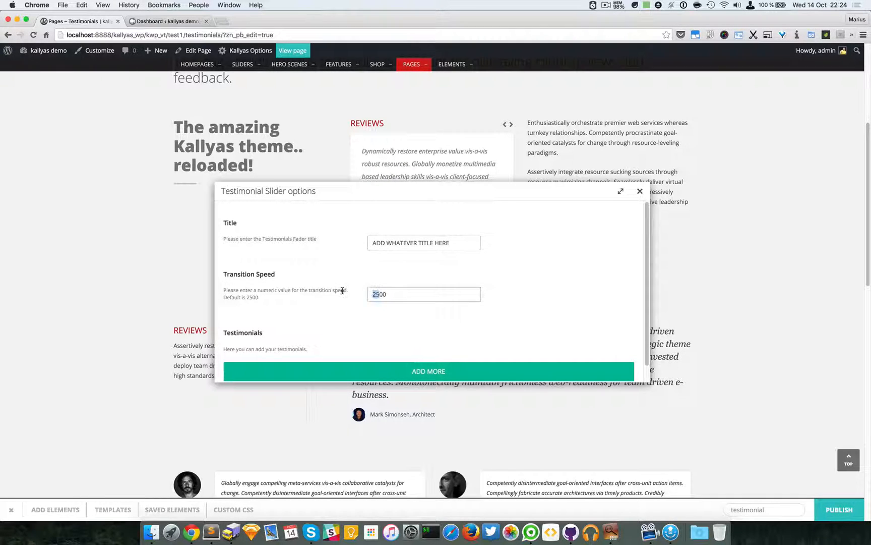
text(5000)
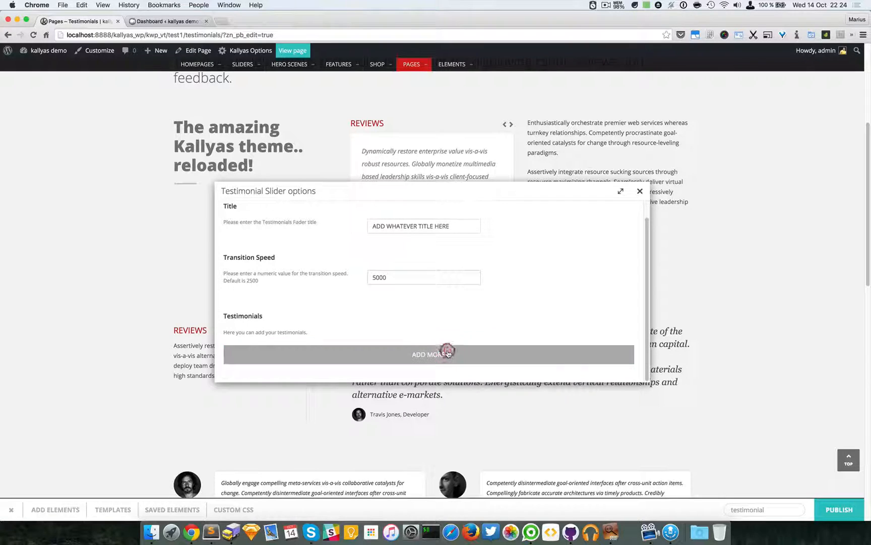
click(448, 354)
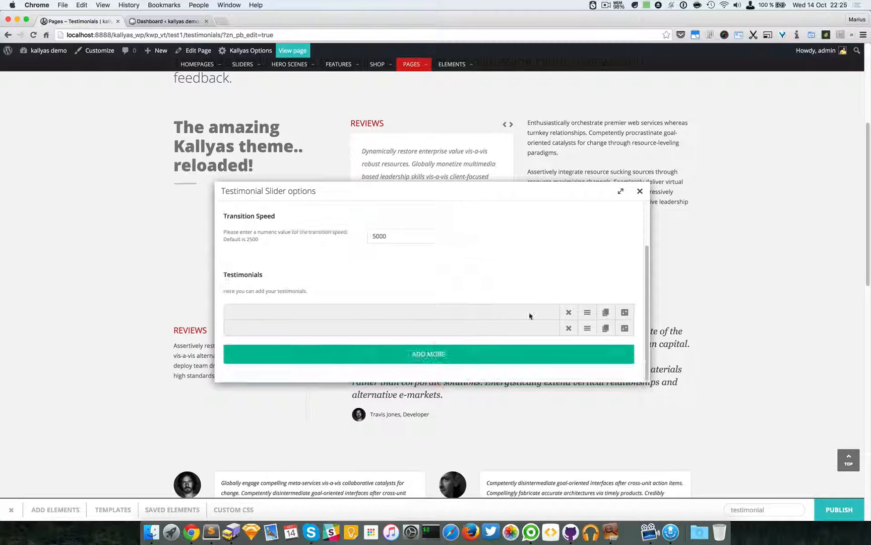